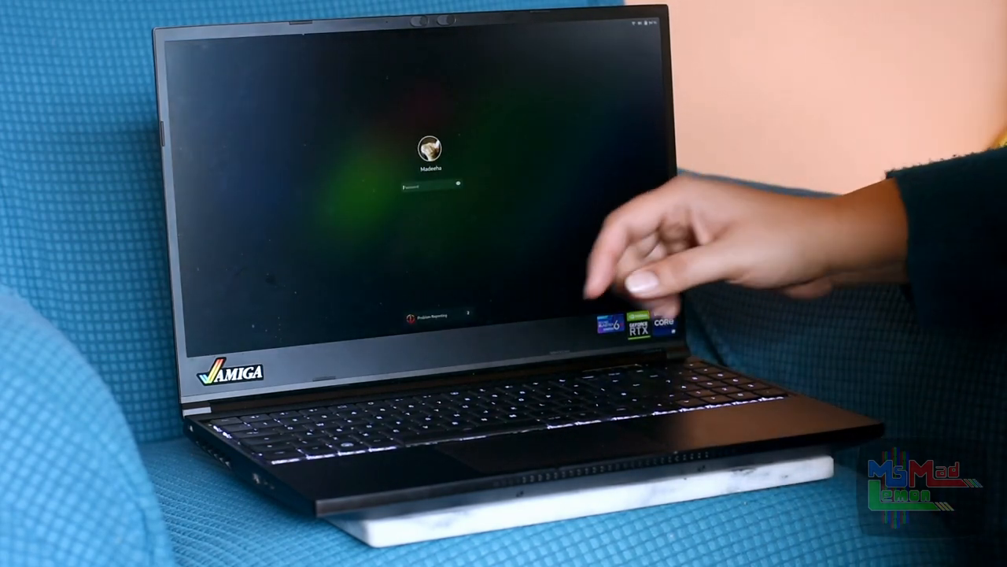
{"action": "type", "text": "password"}
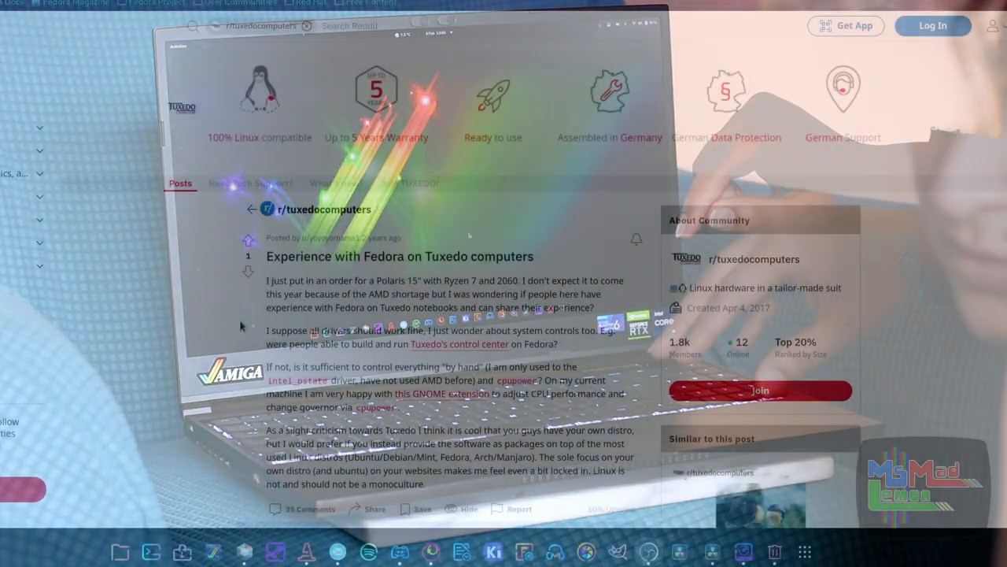
{"action": "scroll", "scroll_direction": "down", "scroll_amount": 3}
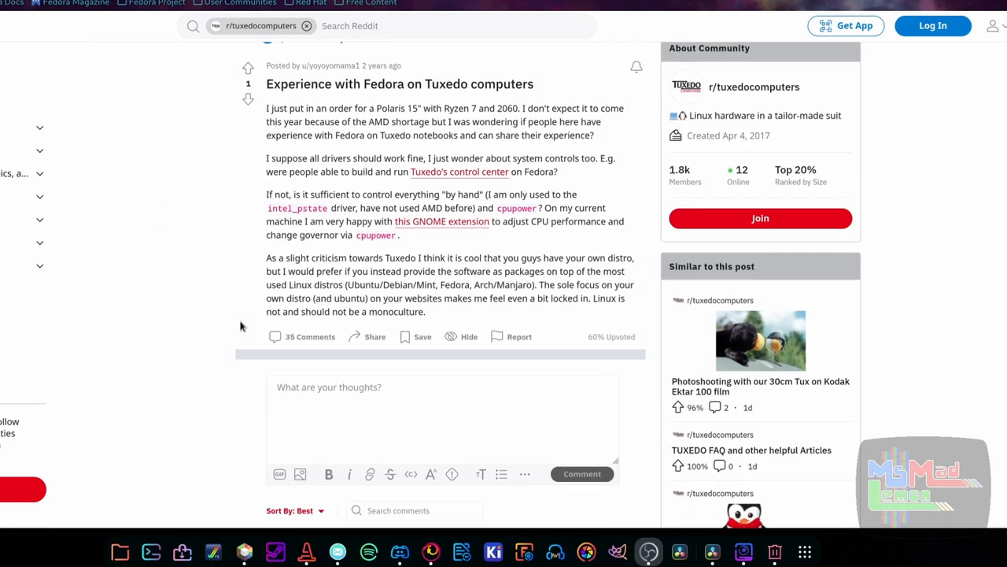
{"action": "scroll", "scroll_direction": "down", "scroll_amount": 3}
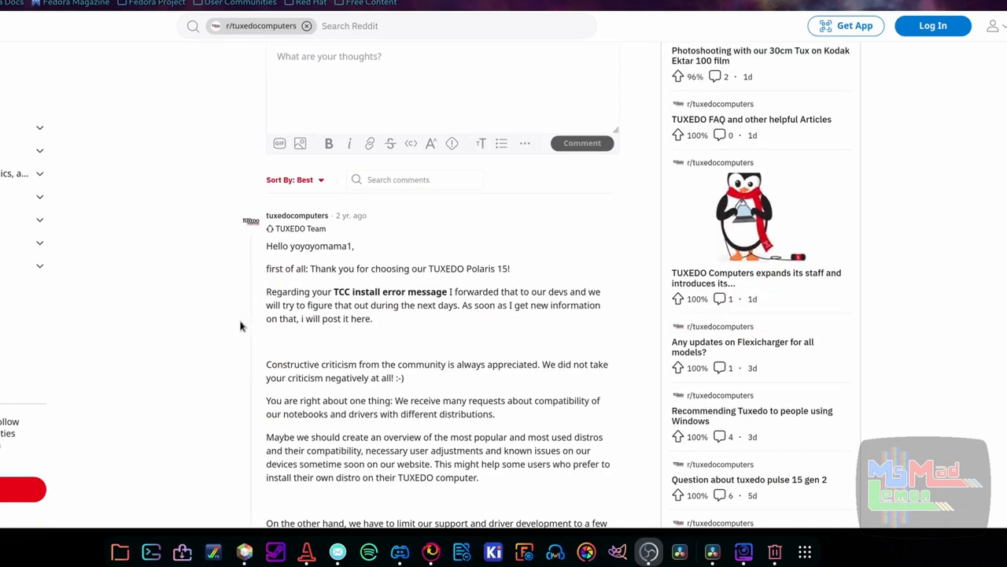
{"action": "scroll", "scroll_direction": "down", "scroll_amount": 3}
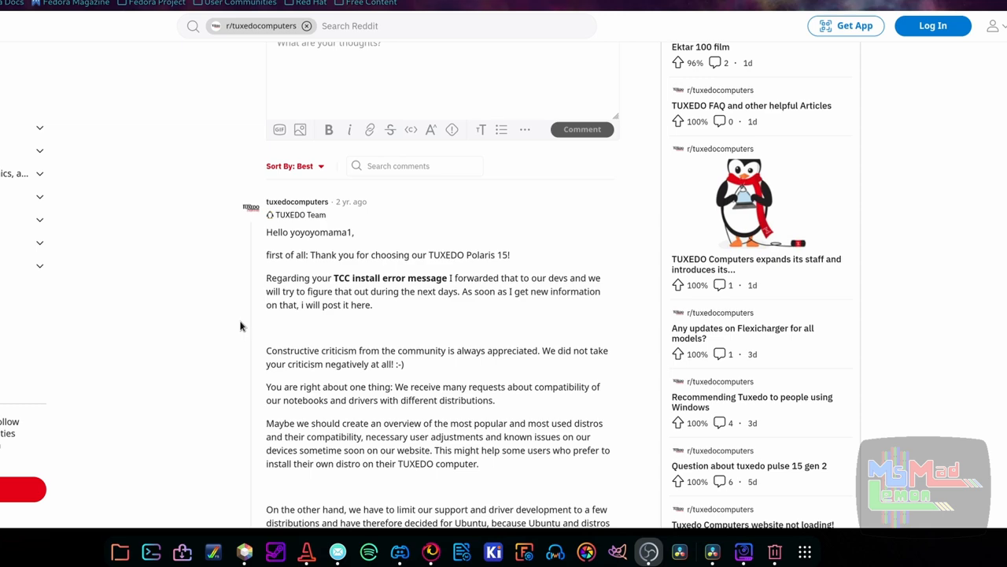
{"action": "scroll", "scroll_direction": "down", "scroll_amount": 3}
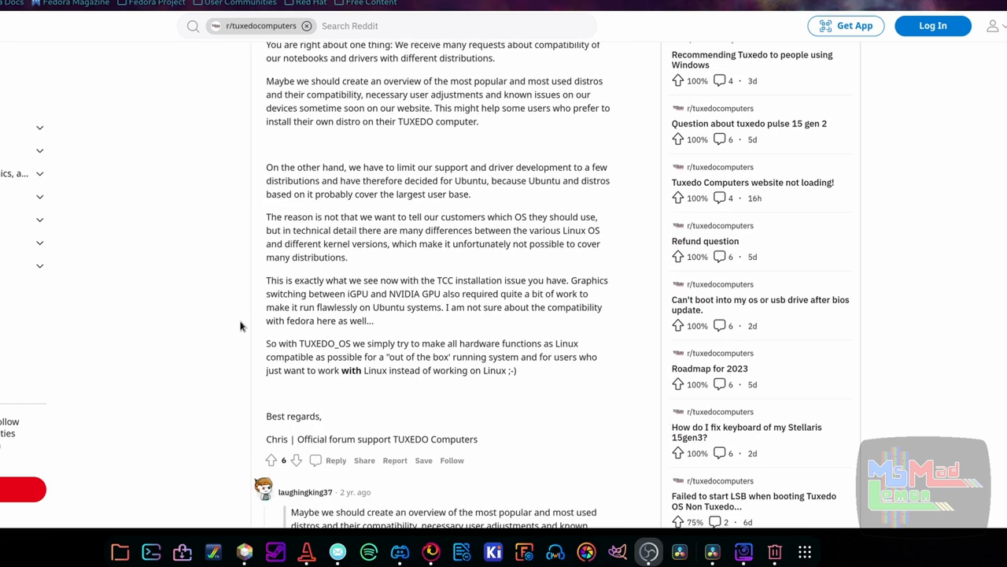
{"action": "scroll", "scroll_direction": "down", "scroll_amount": 3}
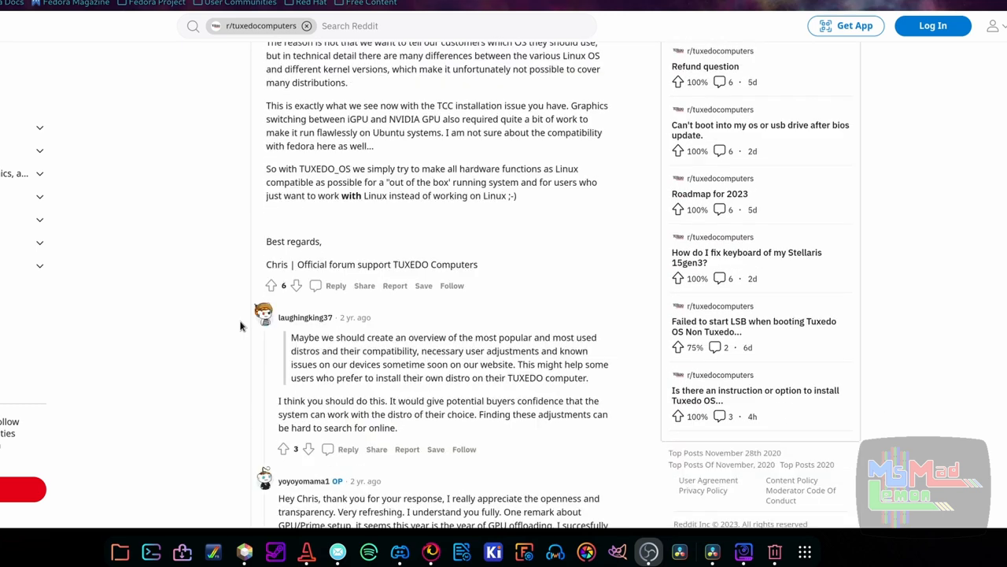